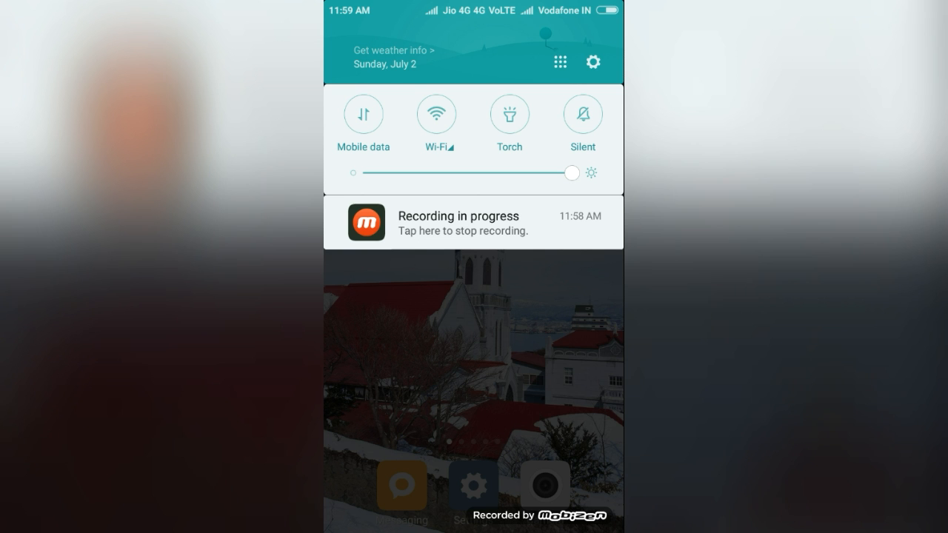
# - Open Settings from the notification shade and go to SIM cards & mobile networks
pyautogui.click(592, 62)
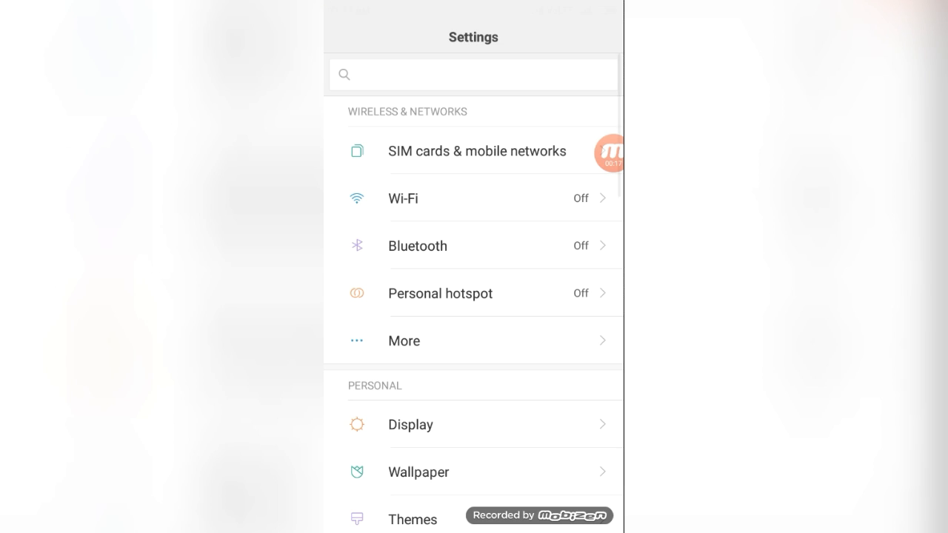
pyautogui.click(477, 151)
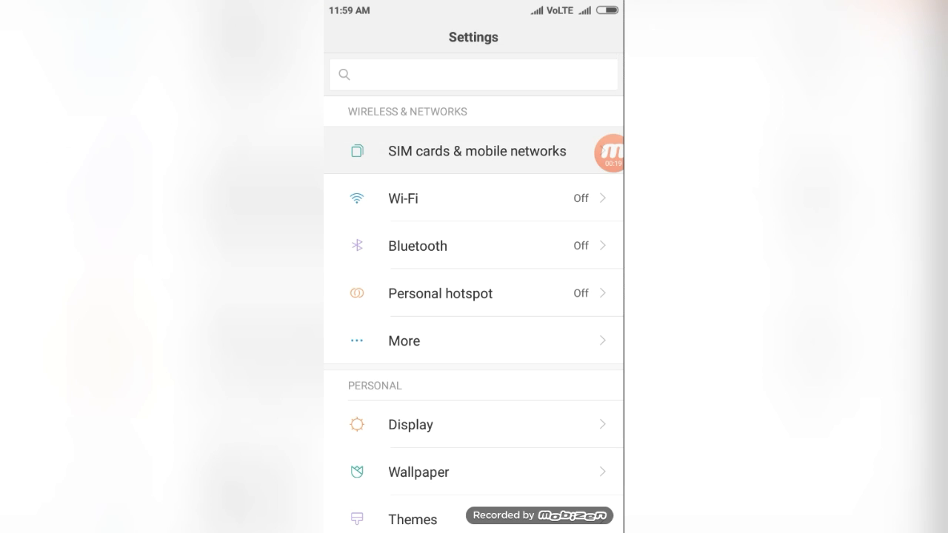
pyautogui.click(476, 151)
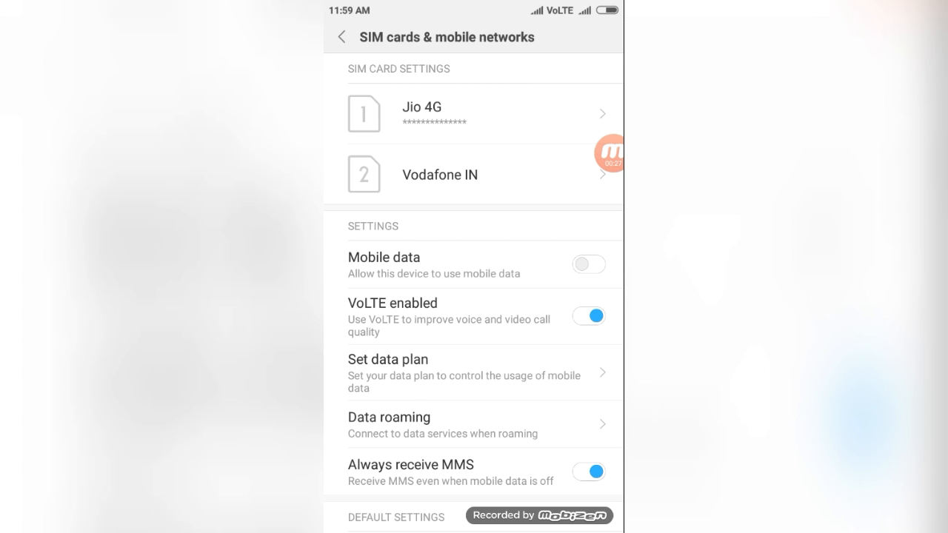
# - View the Jio 4G SIM's preferred network type choices
pyautogui.click(481, 113)
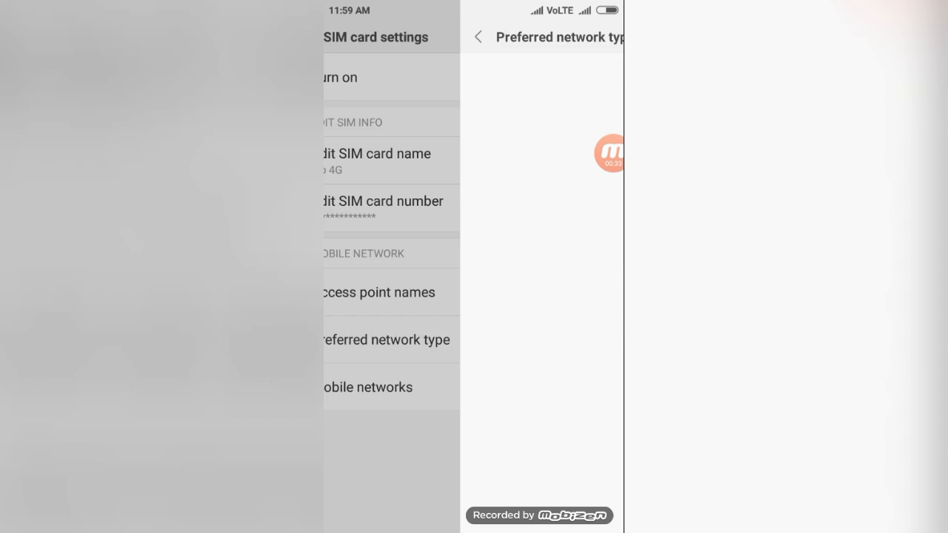
pyautogui.click(387, 339)
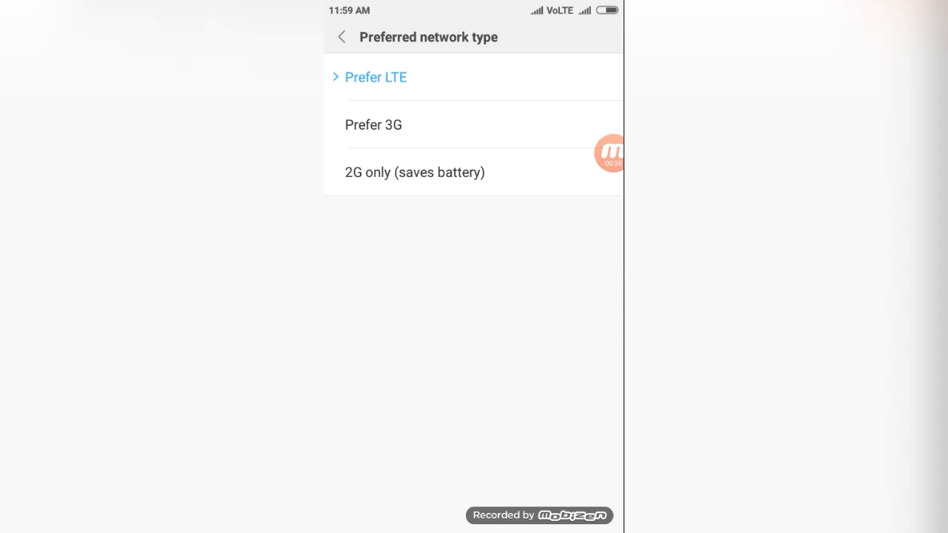
pyautogui.click(341, 36)
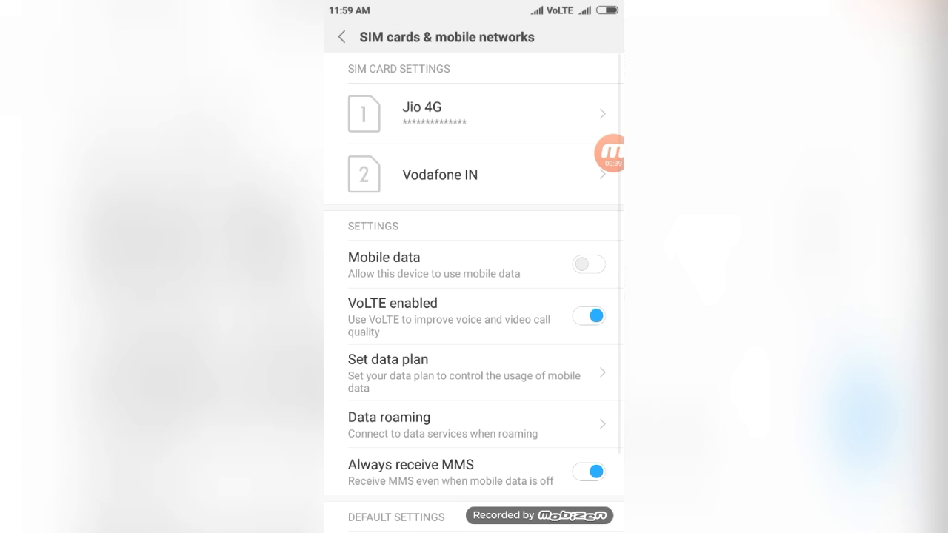
# - Check the Vodafone IN SIM's settings, then leave Settings for the home screen
pyautogui.click(440, 175)
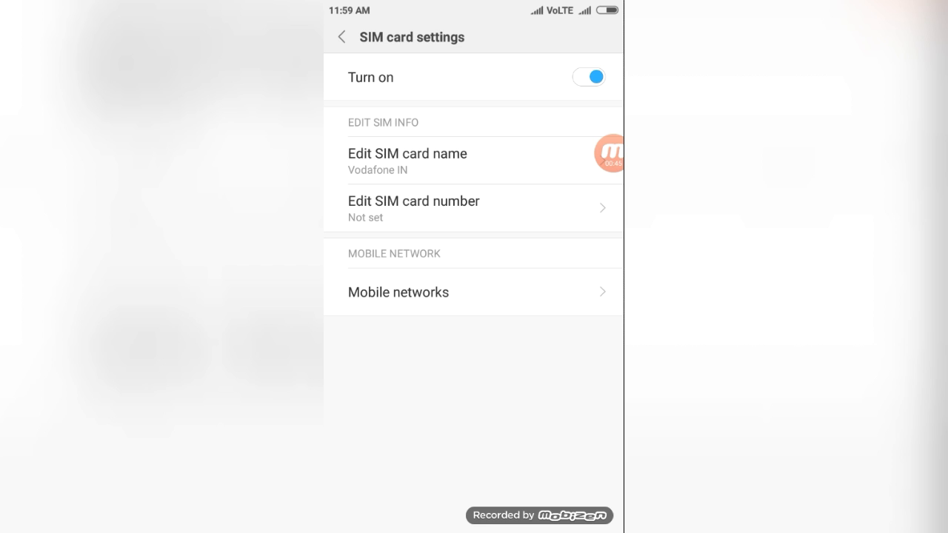
pyautogui.click(341, 36)
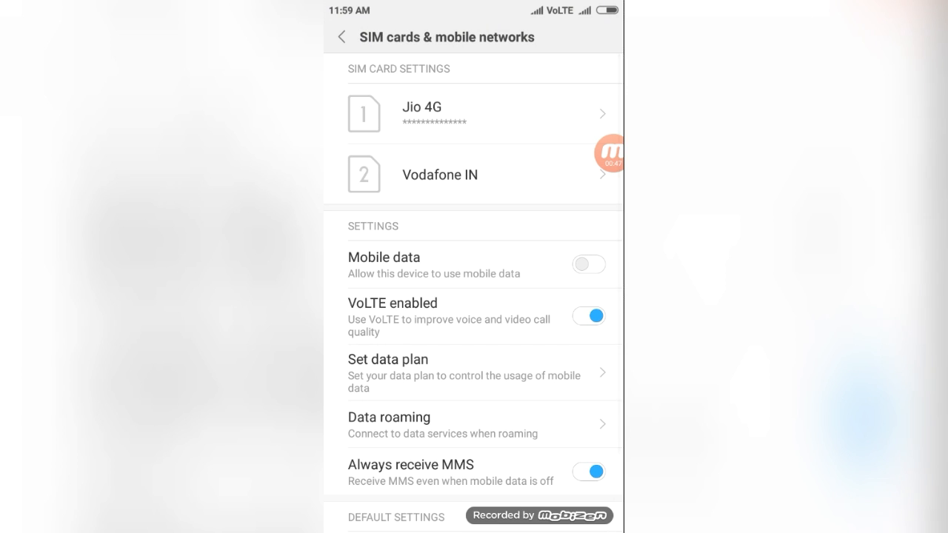
pyautogui.click(341, 37)
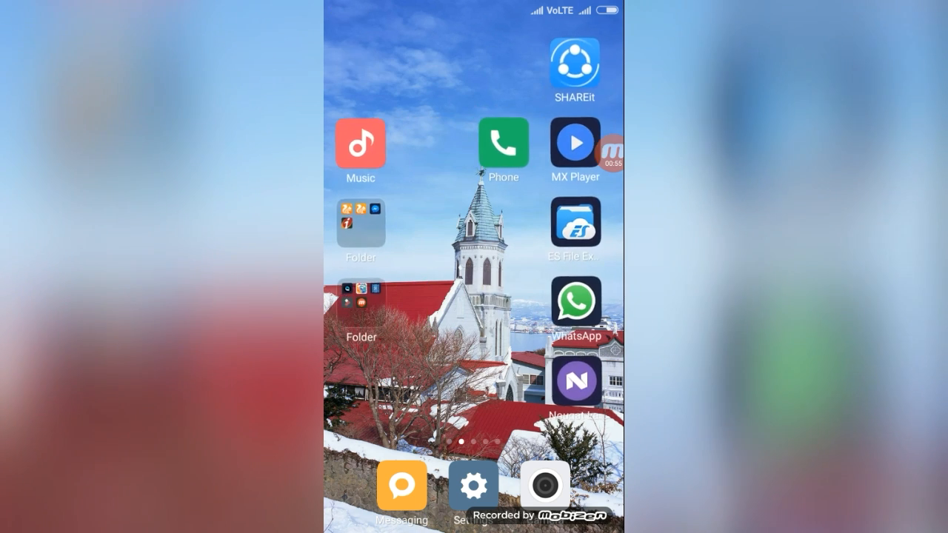
# - Dial *#*#4636#*#* in the Phone app to reach the Testing menu
pyautogui.click(502, 142)
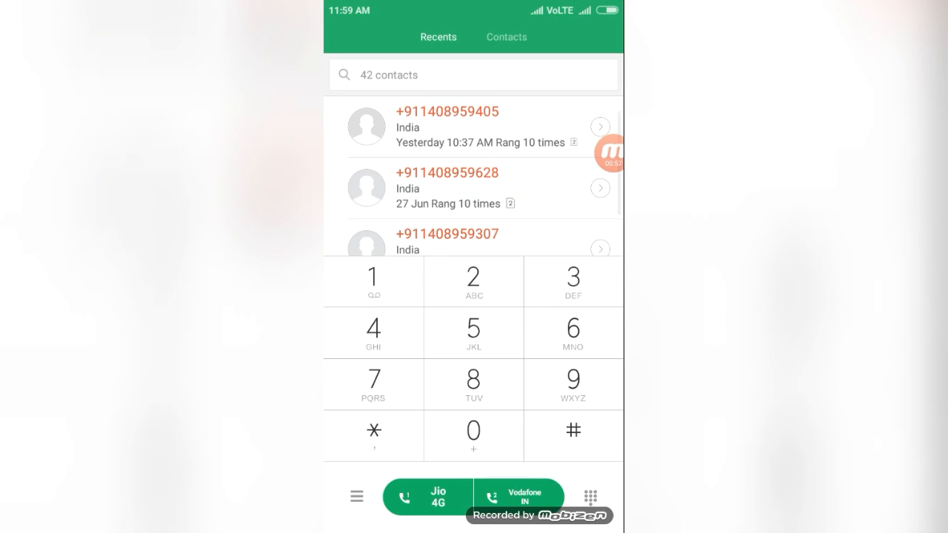
pyautogui.click(373, 435)
pyautogui.write('*#*#463')
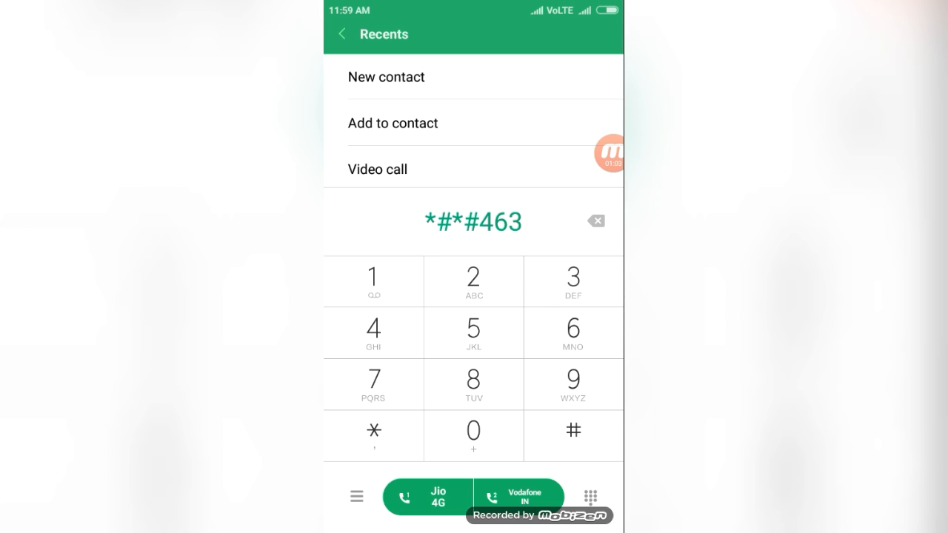
pyautogui.click(572, 432)
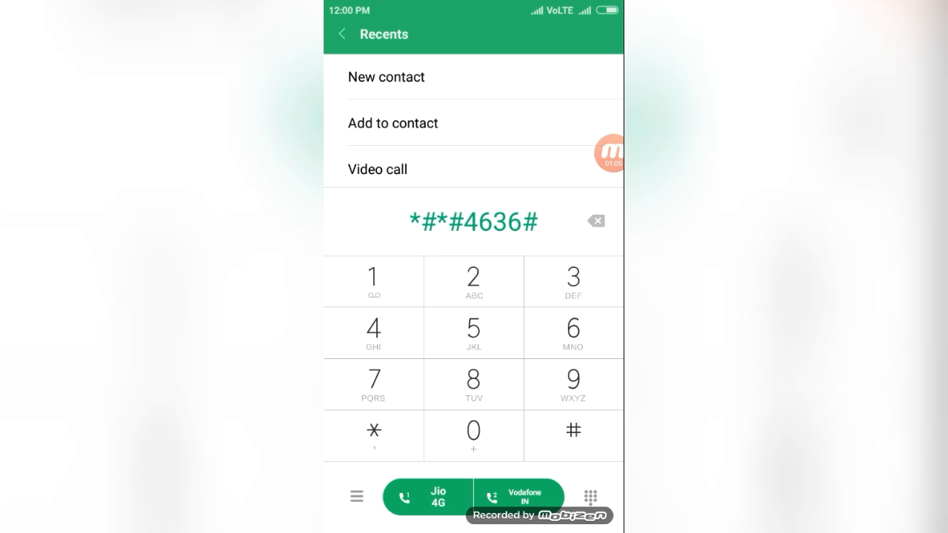
pyautogui.click(426, 496)
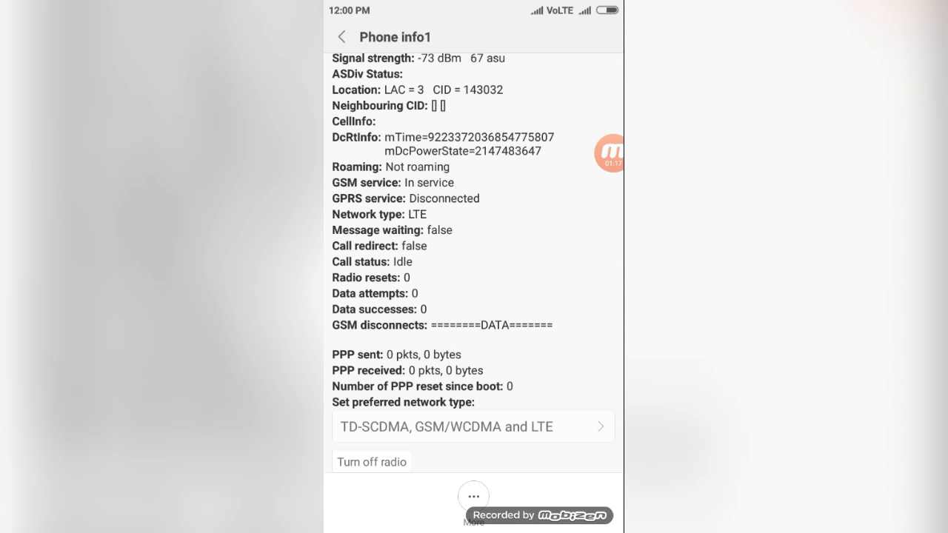
# - Scroll through the first SIM's Phone info showing LTE network type, then return
pyautogui.scroll(-3)
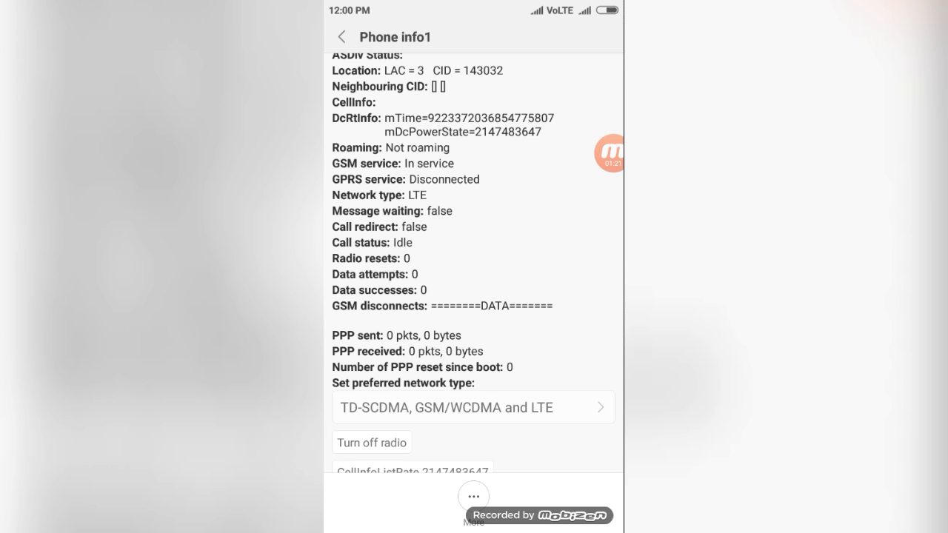
pyautogui.scroll(-3)
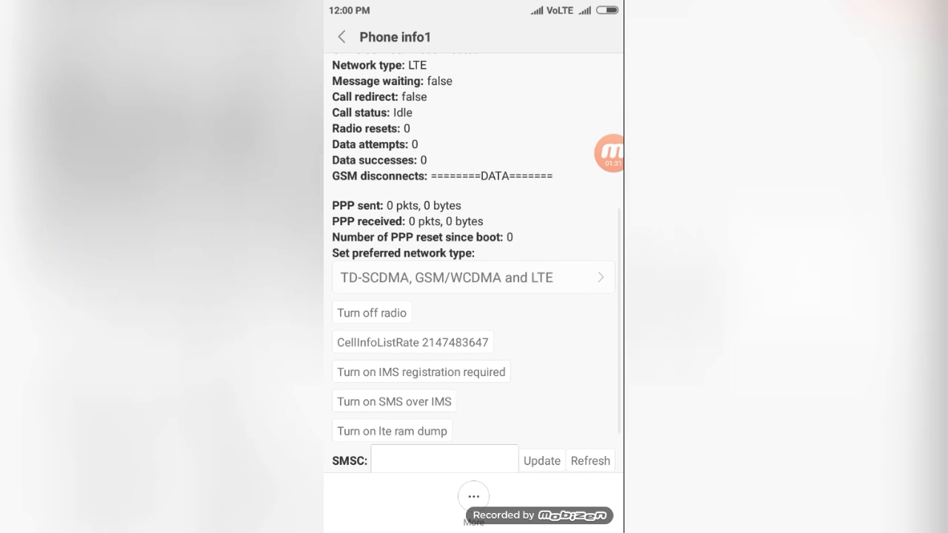
pyautogui.click(342, 36)
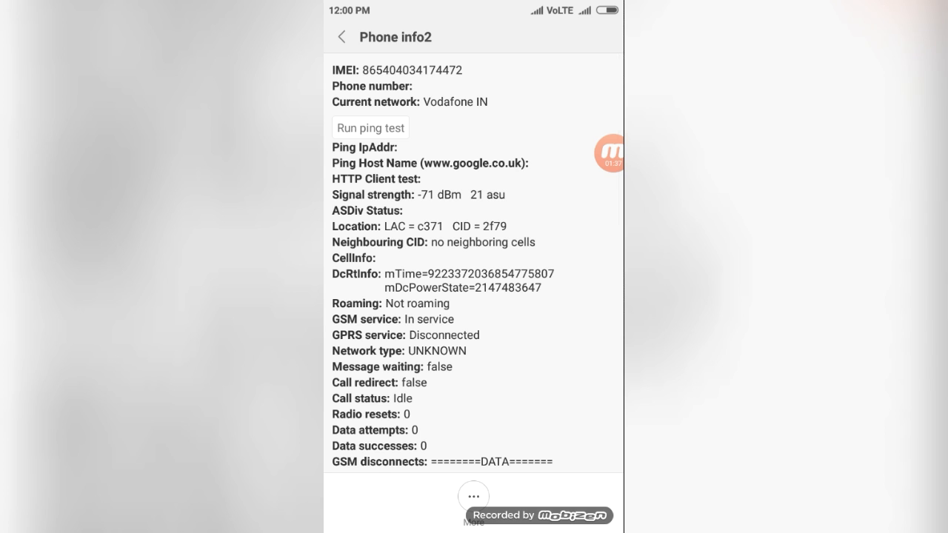
# - Open the Vodafone SIM's Set preferred network type dropdown in Phone info2
pyautogui.scroll(-3)
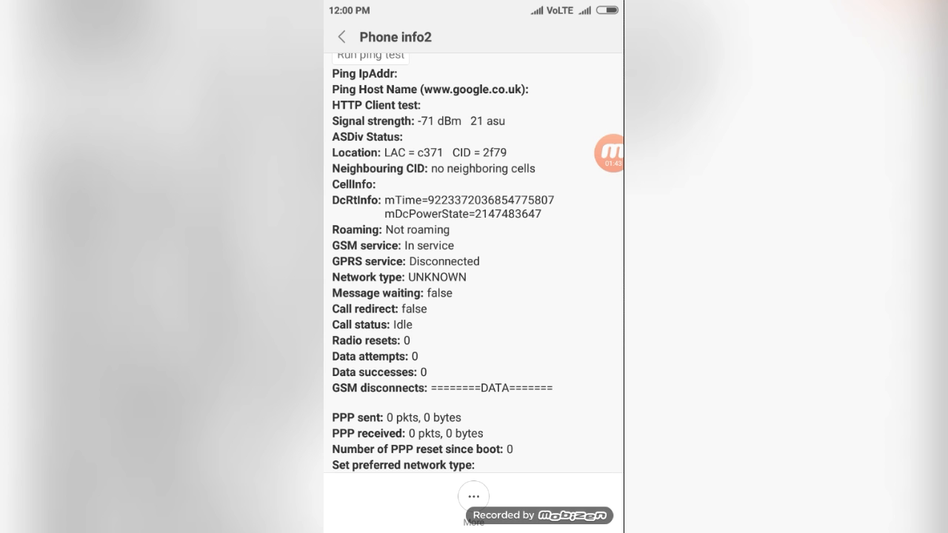
pyautogui.scroll(3)
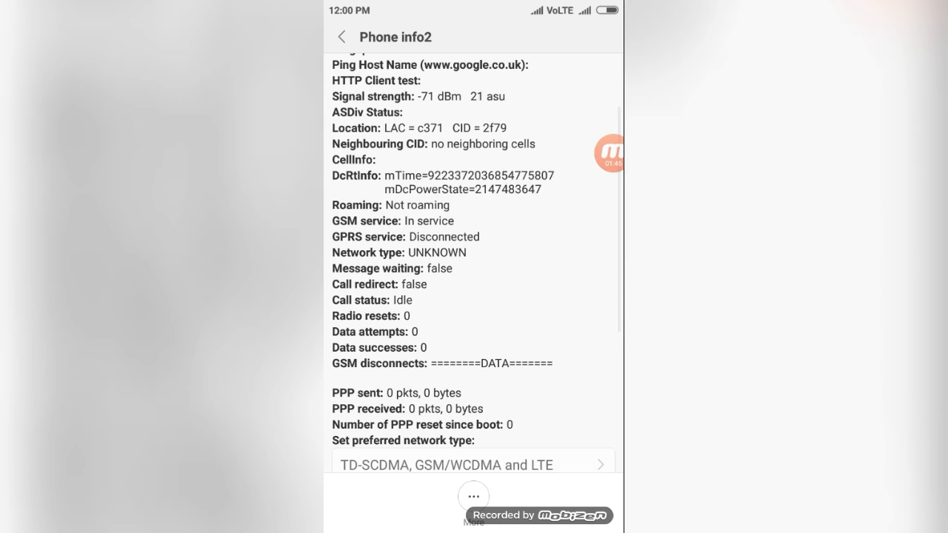
pyautogui.scroll(-3)
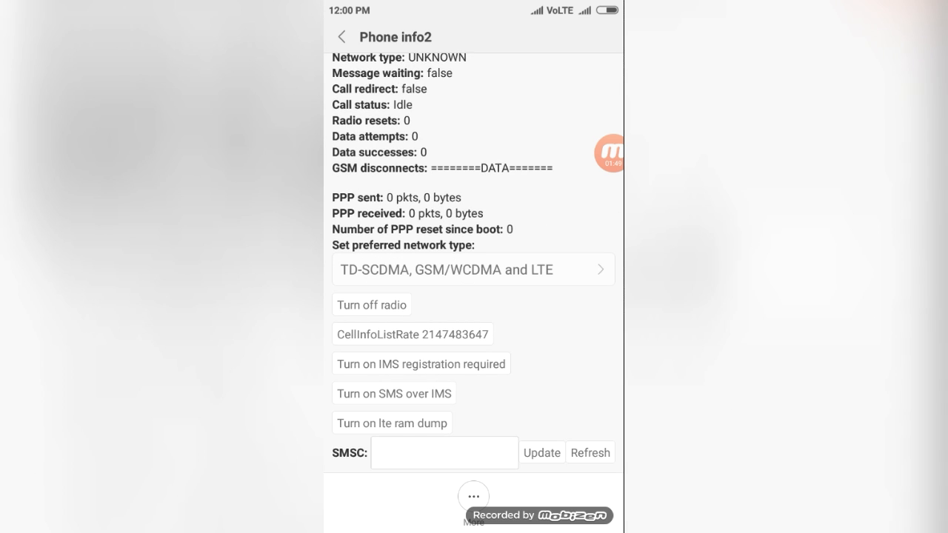
pyautogui.click(473, 269)
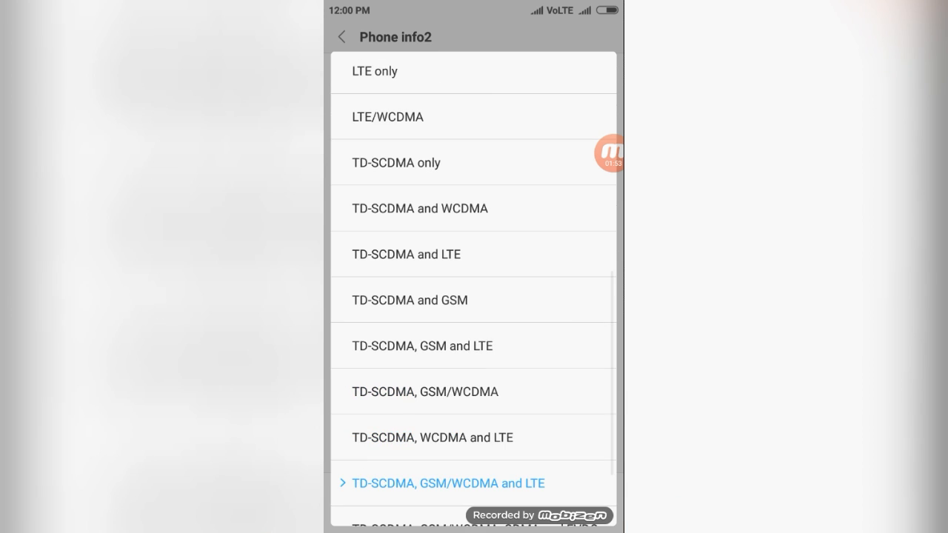
# - Scroll the network type list for an LTE mode such as LTE only
pyautogui.scroll(3)
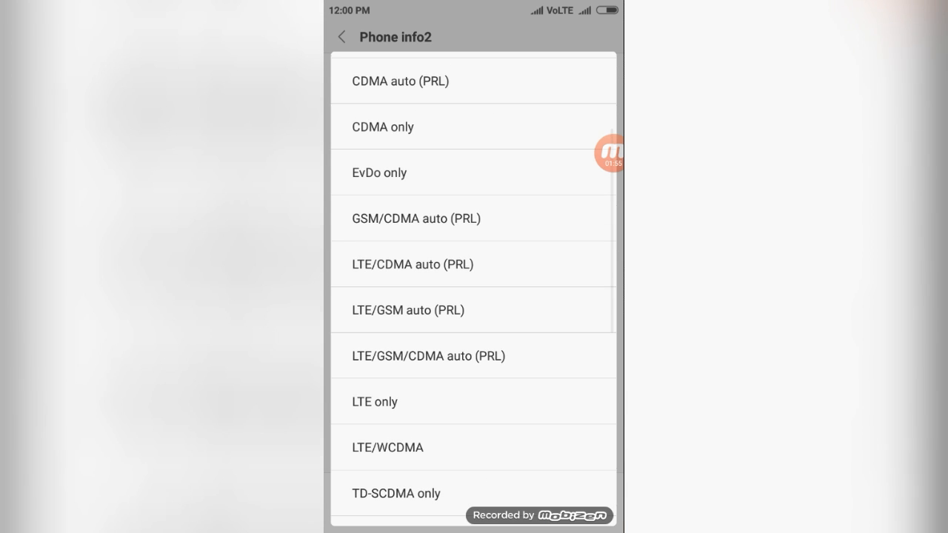
pyautogui.scroll(3)
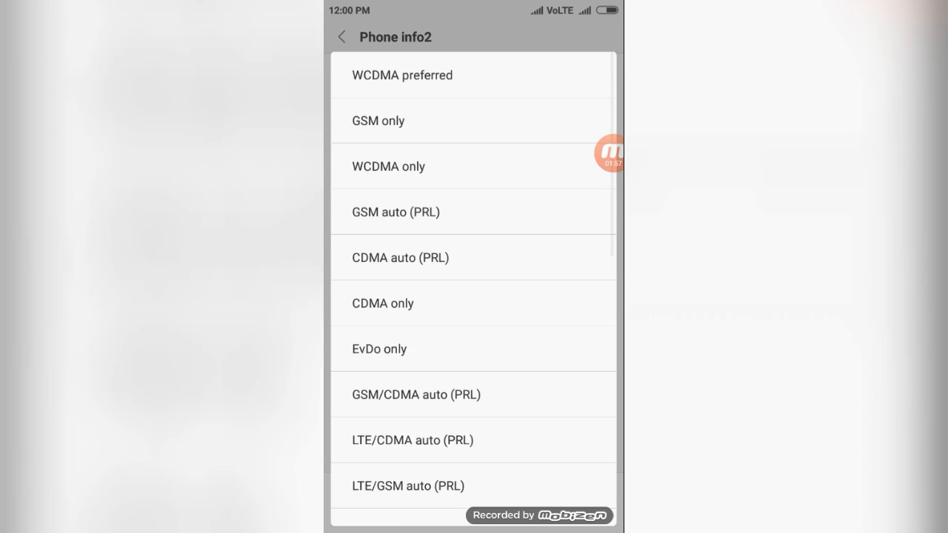
pyautogui.scroll(-3)
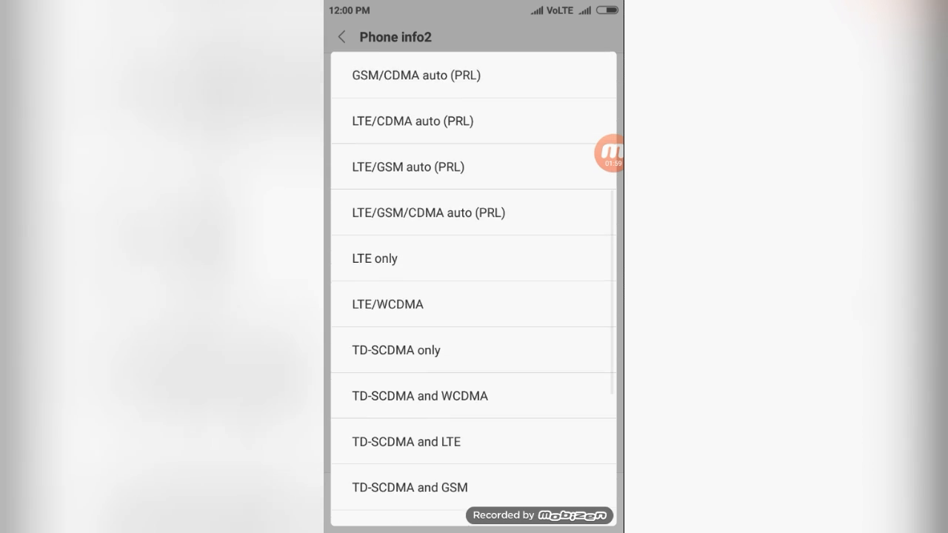
pyautogui.scroll(-3)
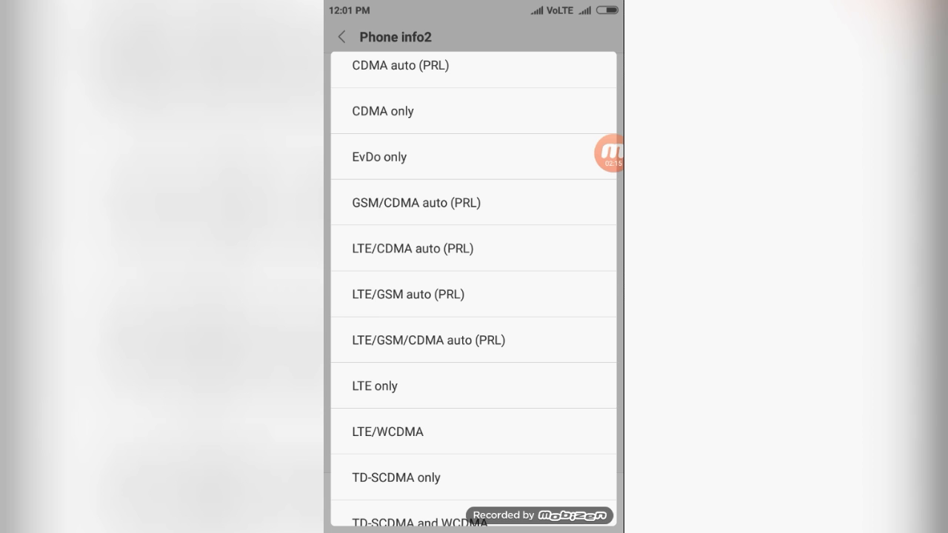
pyautogui.click(341, 37)
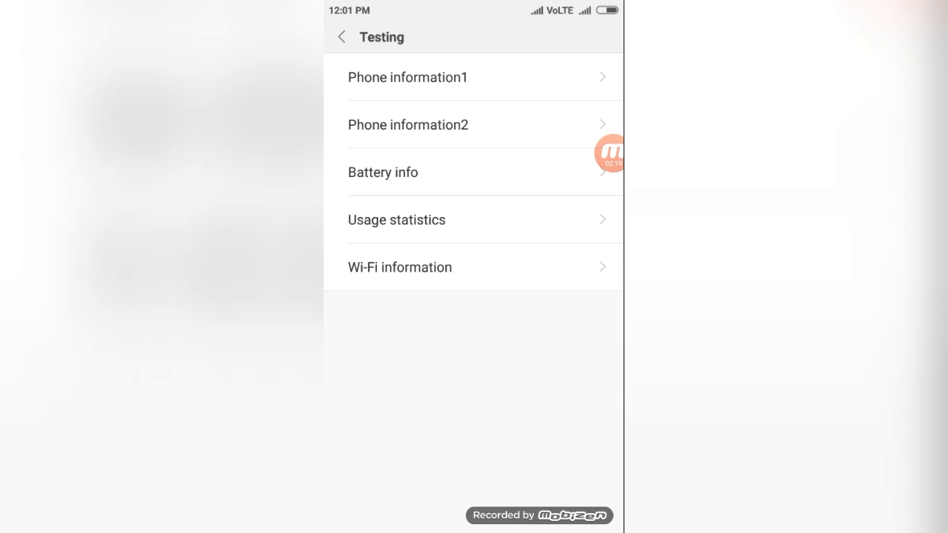
pyautogui.click(383, 172)
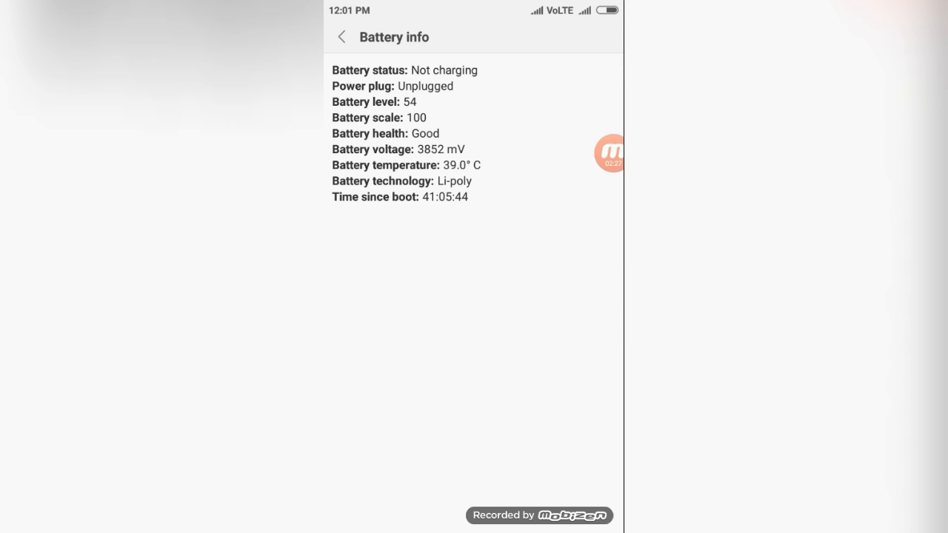
pyautogui.click(341, 37)
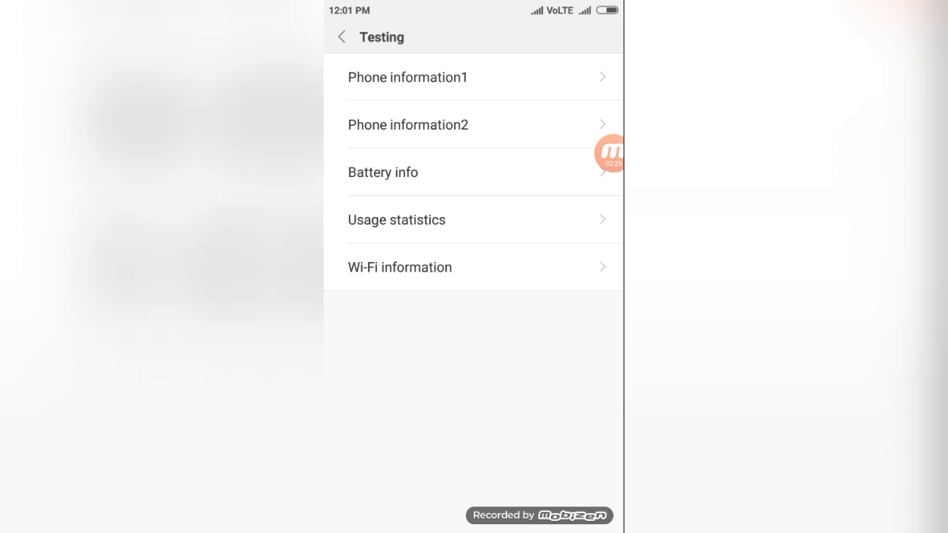
# - Open Usage statistics and scroll the per-app usage times list
pyautogui.click(396, 219)
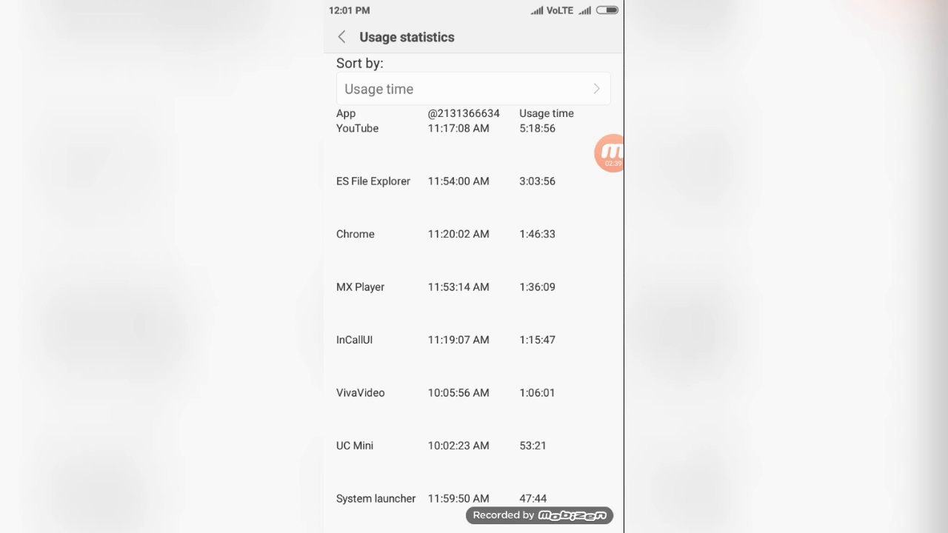
pyautogui.scroll(3)
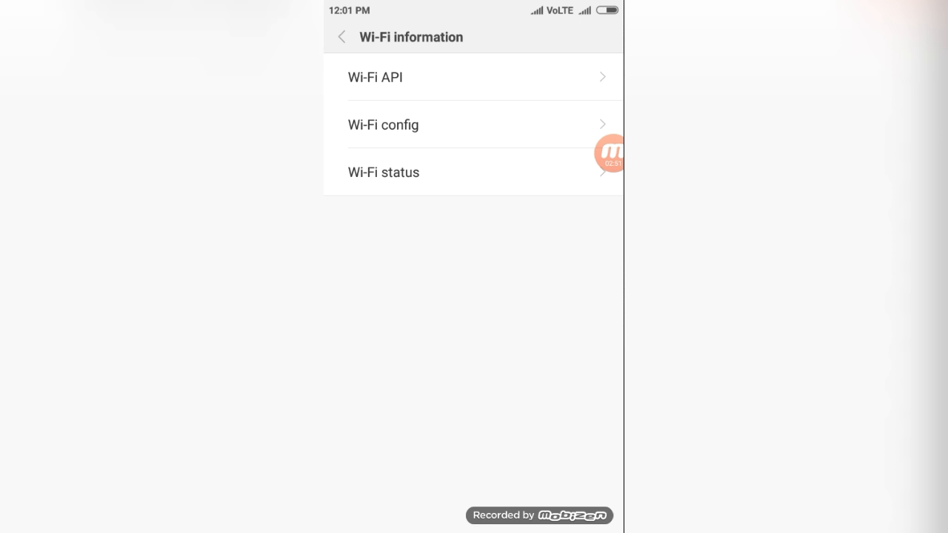
# - Return from the Wi-Fi information page to the Testing menu list
pyautogui.click(341, 36)
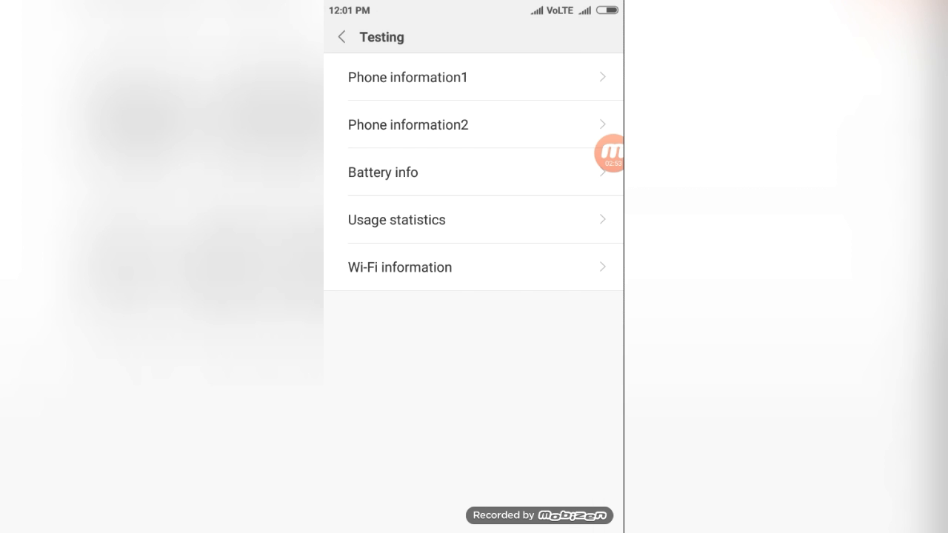